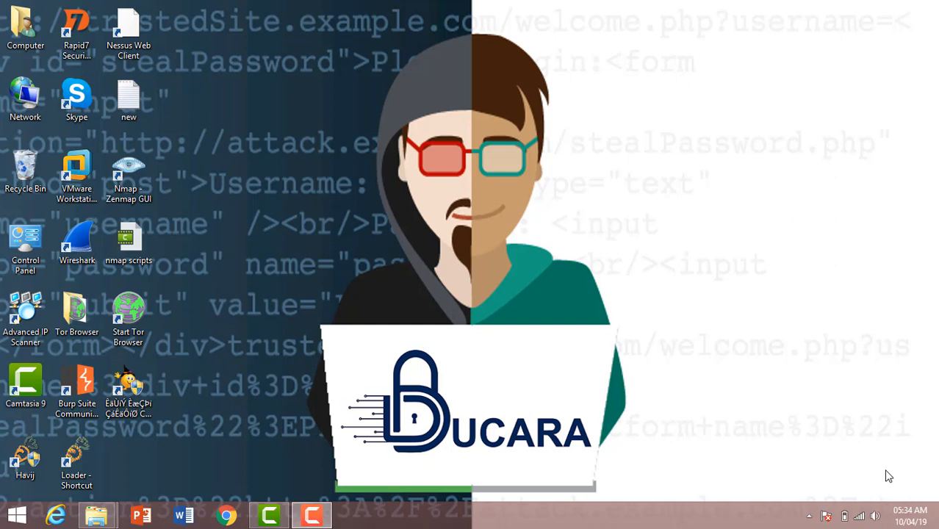
{"action": "mouse_move", "coordinate": [885, 468]}
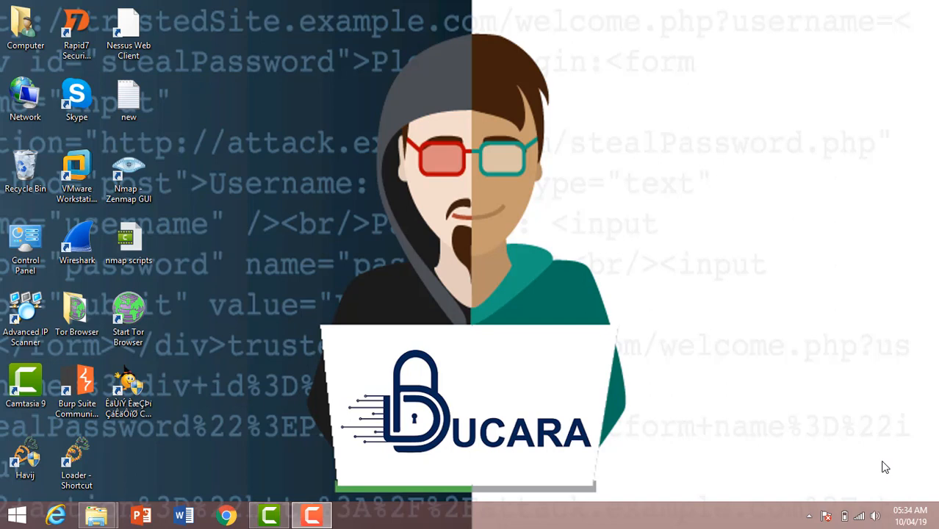
{"action": "mouse_move", "coordinate": [830, 433]}
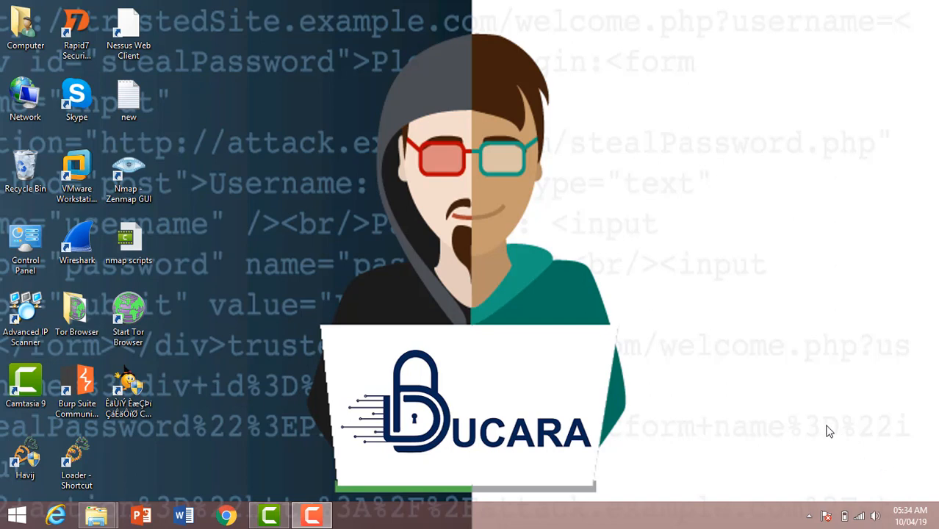
{"action": "mouse_move", "coordinate": [799, 411]}
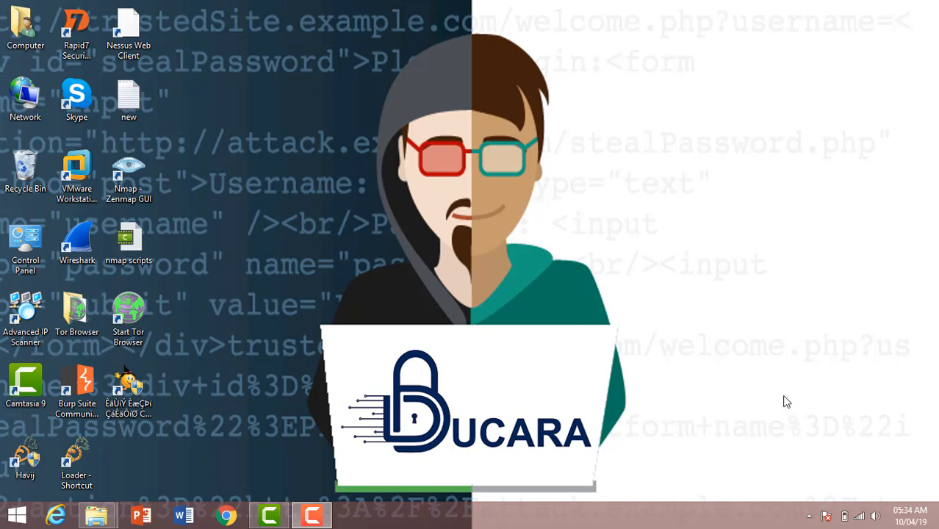
{"action": "mouse_move", "coordinate": [676, 351]}
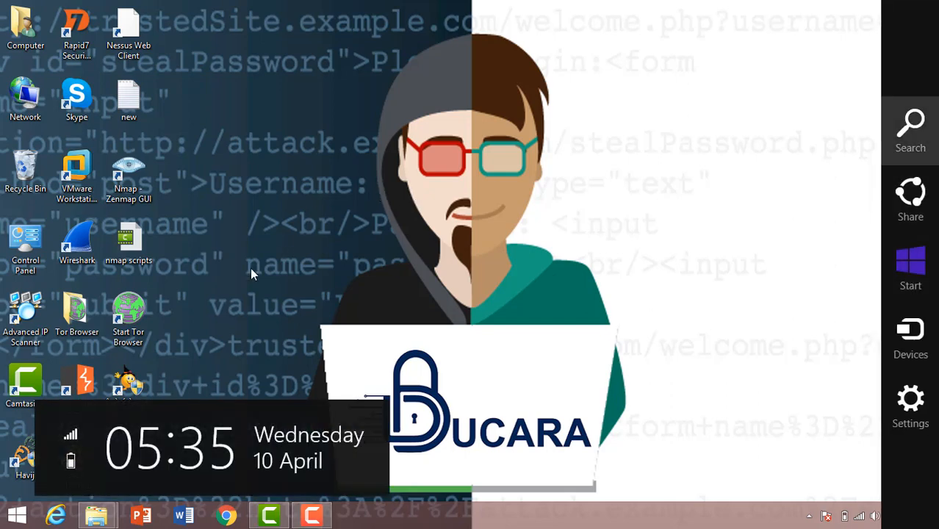
Launch CrypTool from a Windows search for 'cr' and dismiss the How to Start dialog.
{"action": "type", "text": "cryptool"}
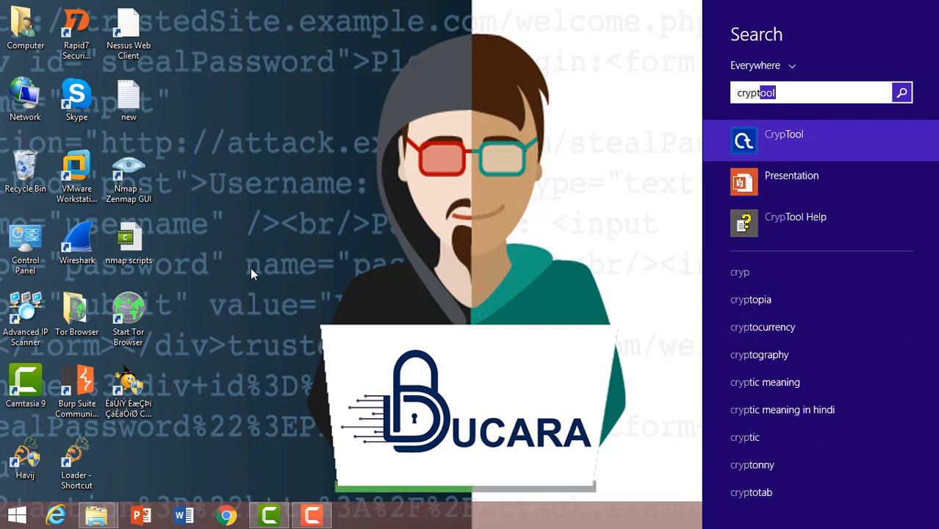
{"action": "left_click", "coordinate": [784, 133]}
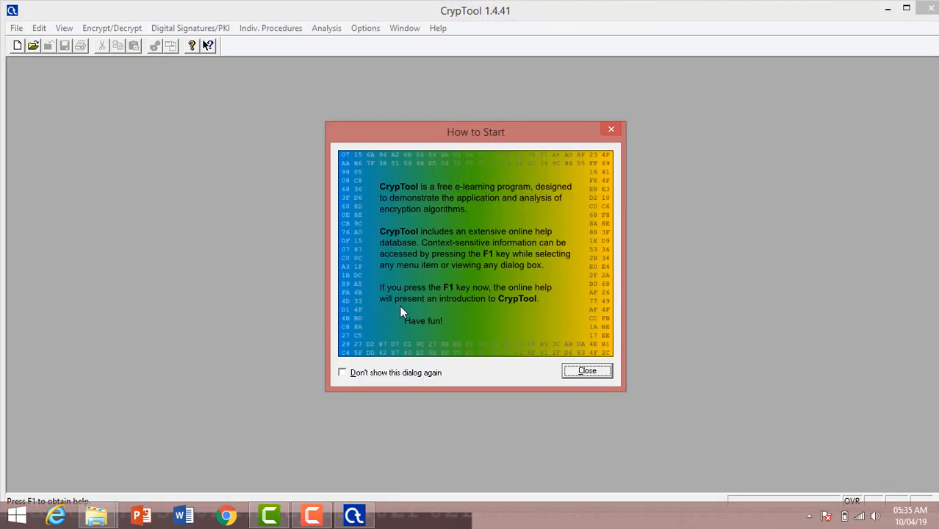
{"action": "mouse_move", "coordinate": [588, 370]}
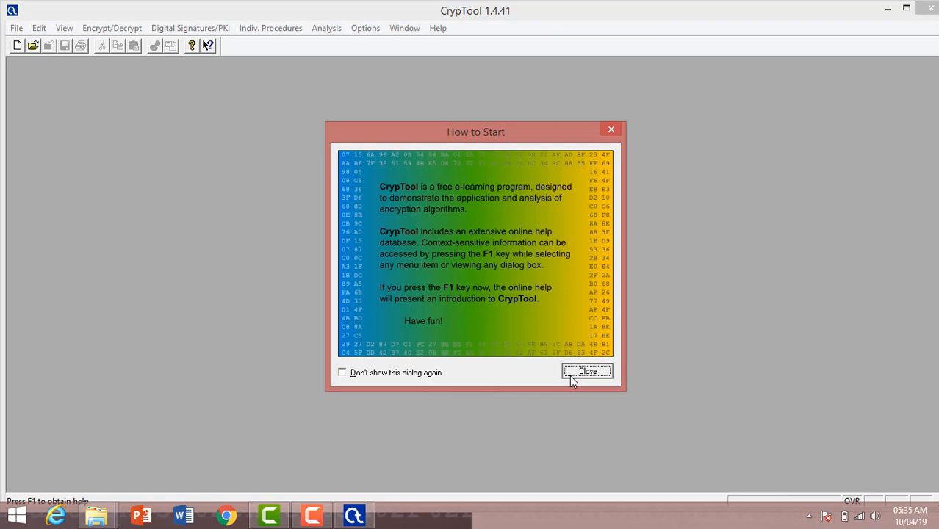
{"action": "left_click", "coordinate": [588, 370]}
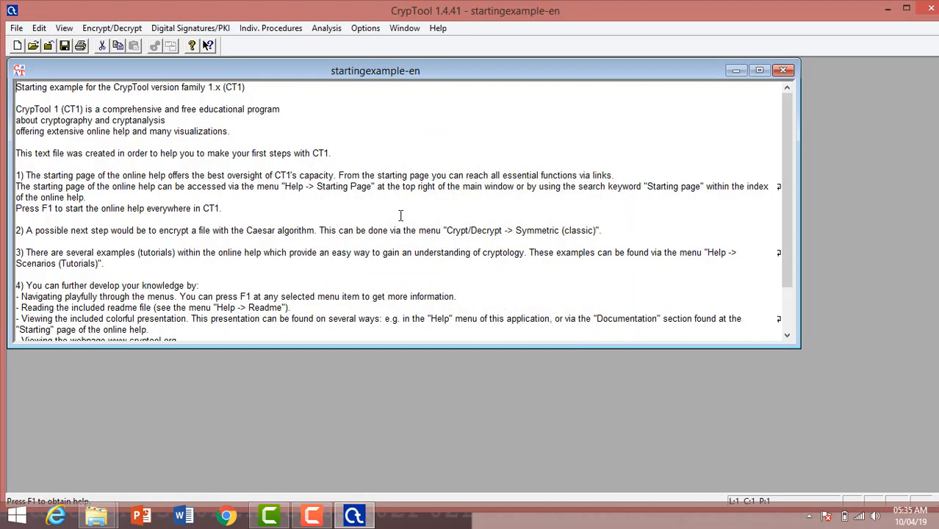
{"action": "mouse_move", "coordinate": [418, 160]}
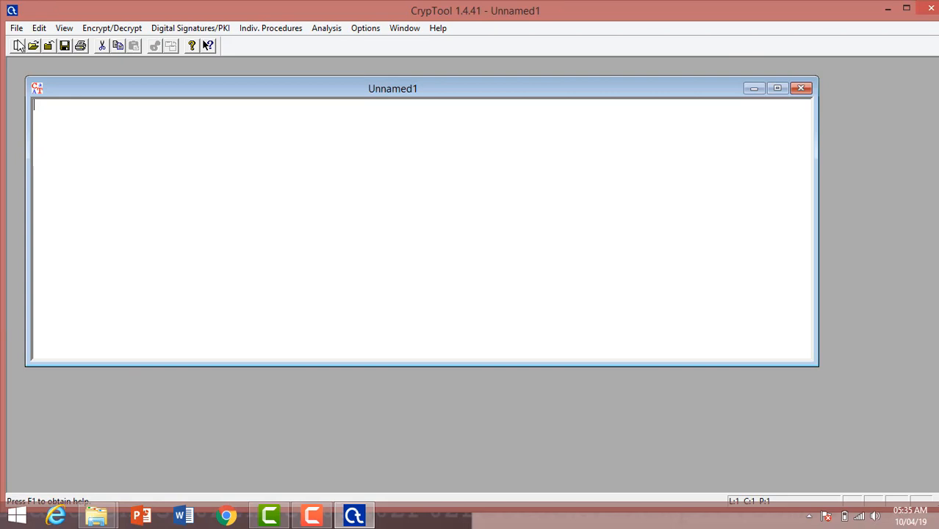
Maximize Unnamed1 and enter the line 'Ducara info solutions pvt. ltd' as plaintext.
{"action": "left_click", "coordinate": [778, 88]}
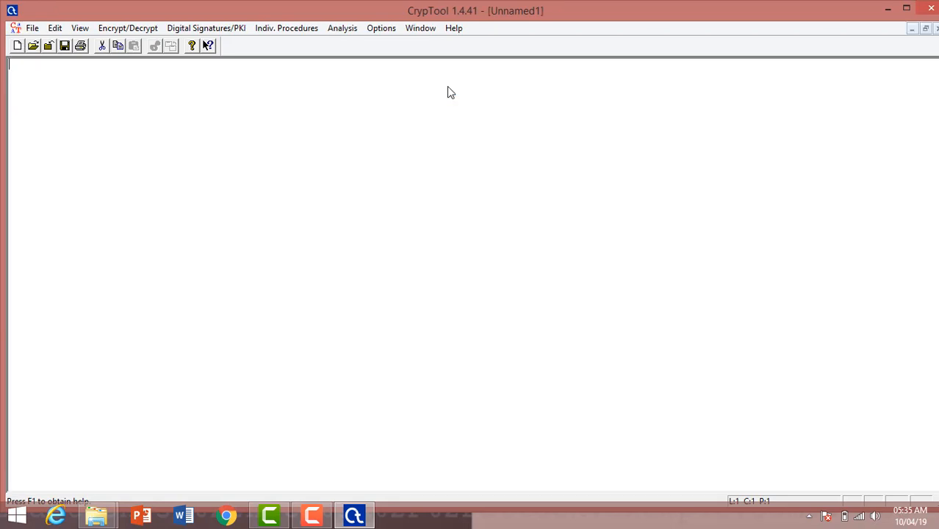
{"action": "mouse_move", "coordinate": [129, 71]}
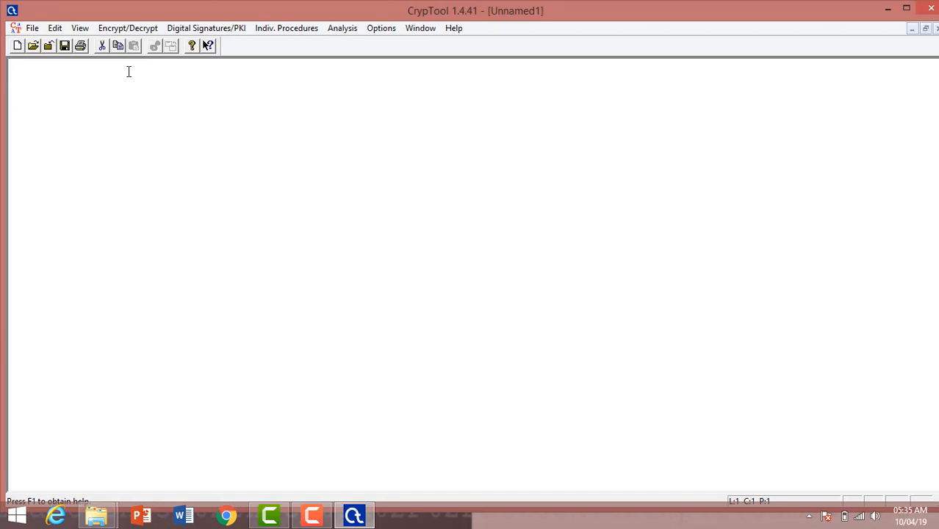
{"action": "type", "text": "d"}
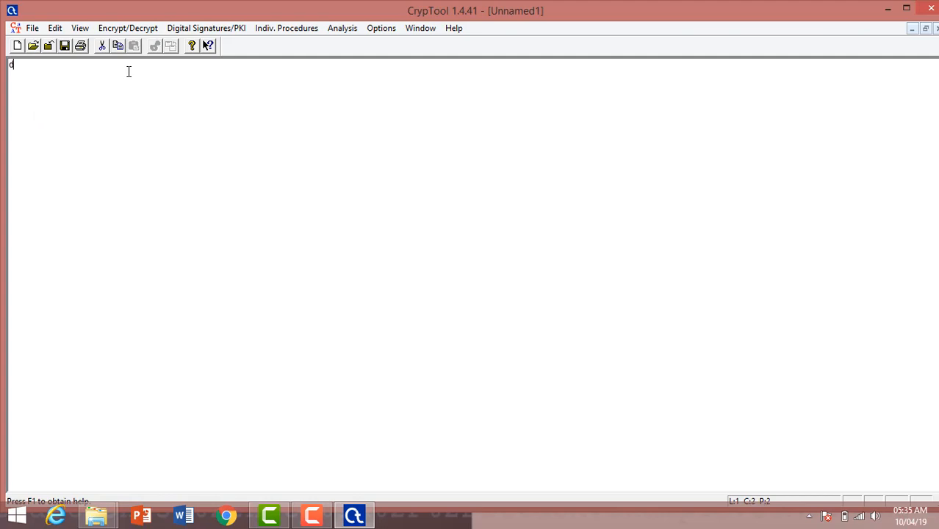
{"action": "type", "text": "D"}
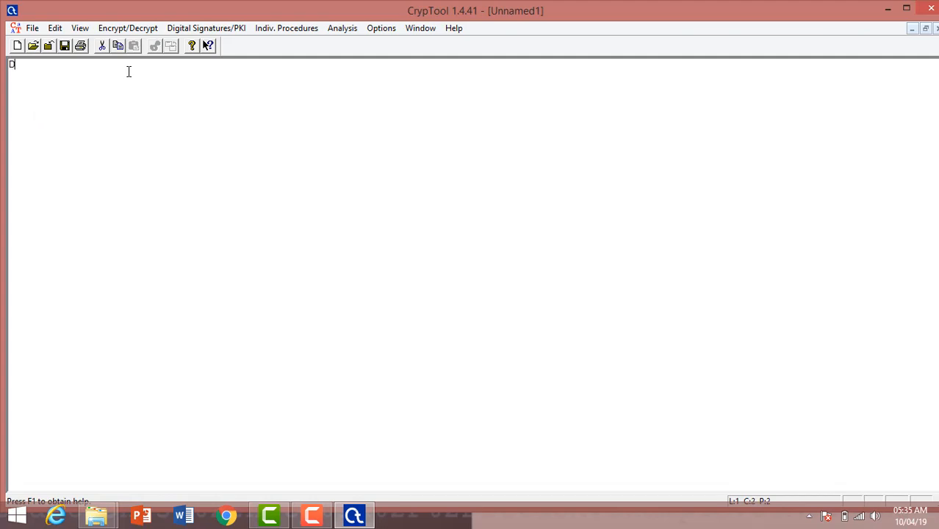
{"action": "type", "text": "Ducara"}
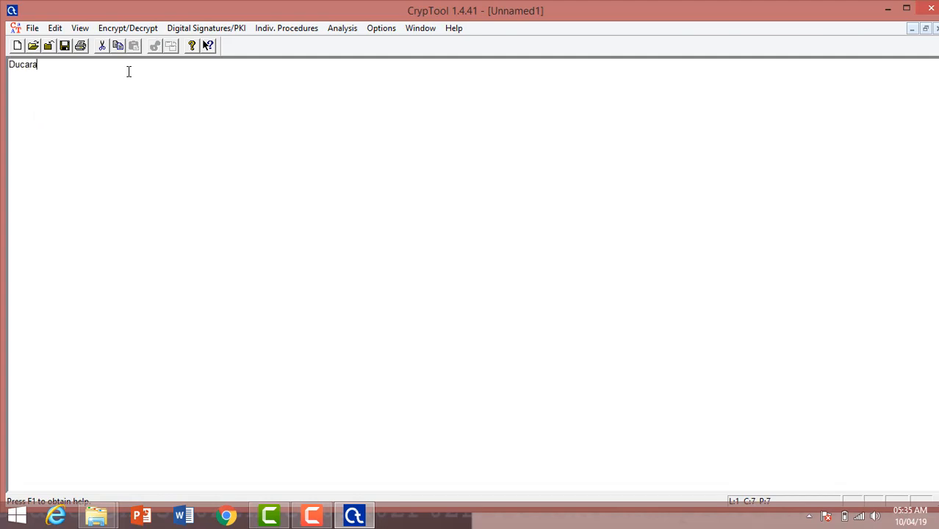
{"action": "type", "text": "\" \""}
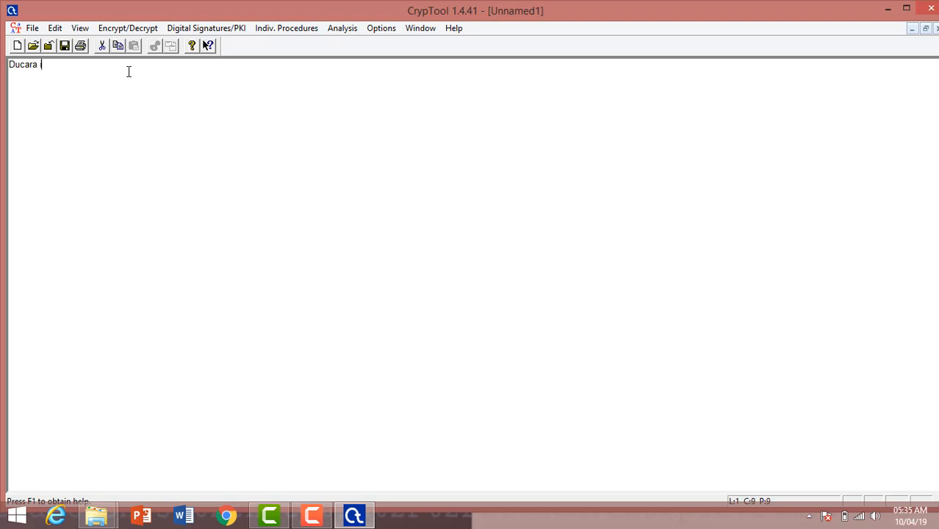
{"action": "type", "text": "info"}
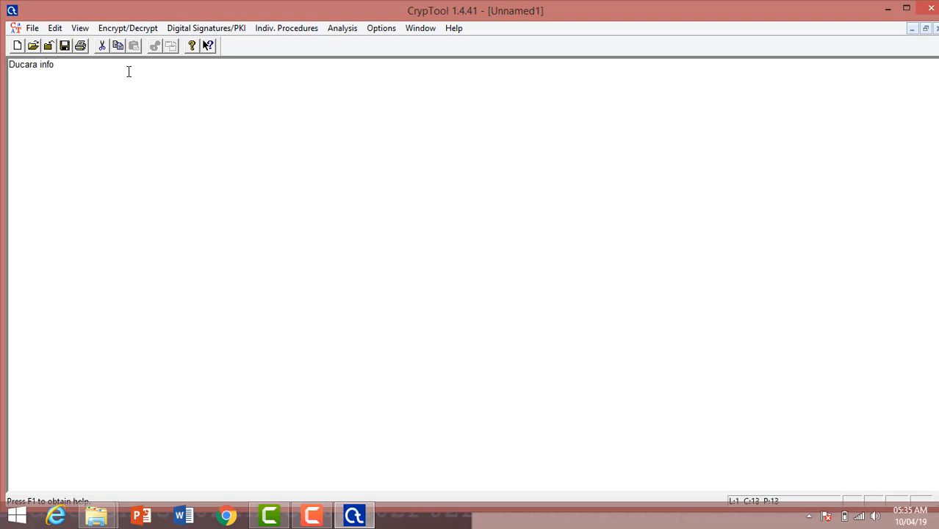
{"action": "type", "text": "sol"}
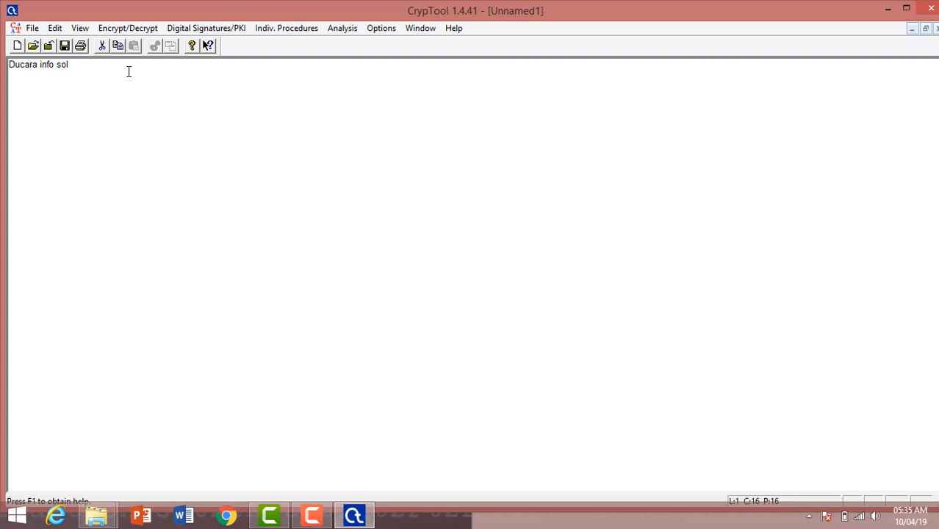
{"action": "type", "text": "utions p"}
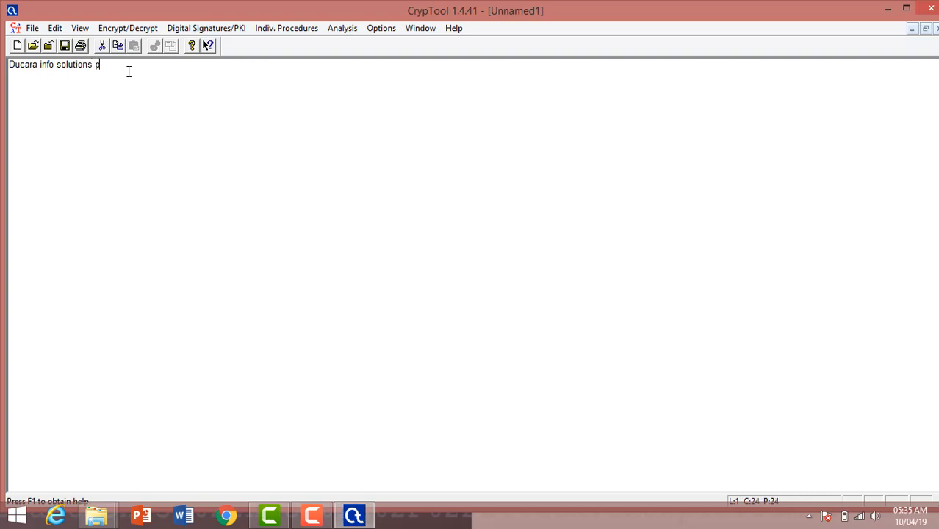
{"action": "type", "text": "vt."}
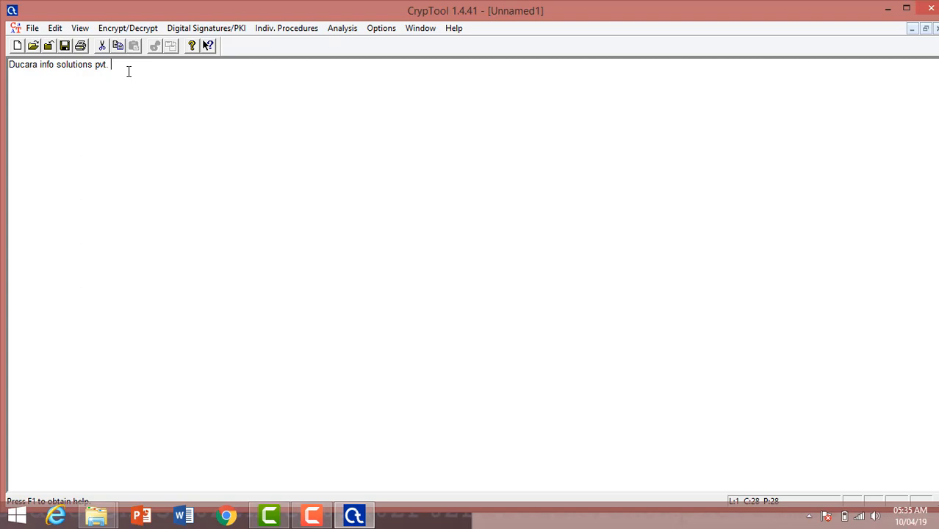
{"action": "type", "text": "ltd."}
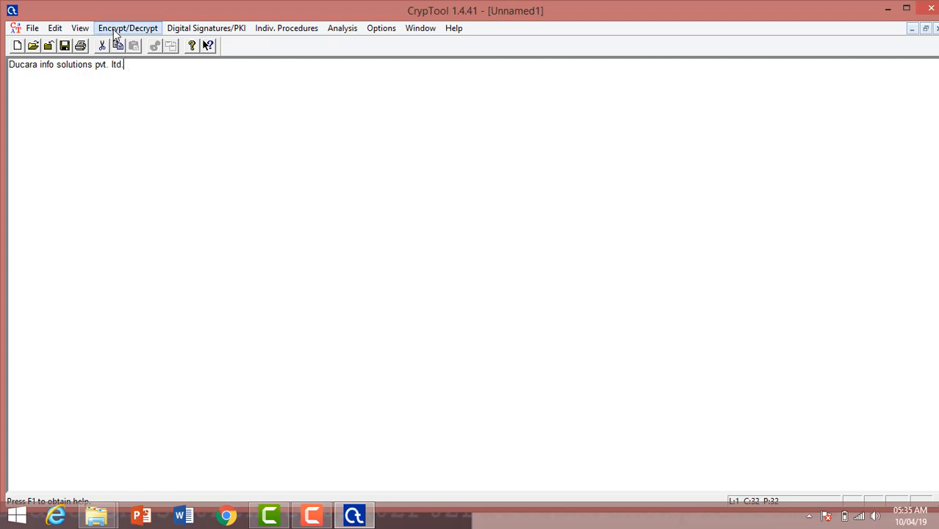
Encrypt the text with Caesar / Rot-13 using key B, producing 'Evdbsb jogp tpmvujpot qwu mue'.
{"action": "left_click", "coordinate": [126, 28]}
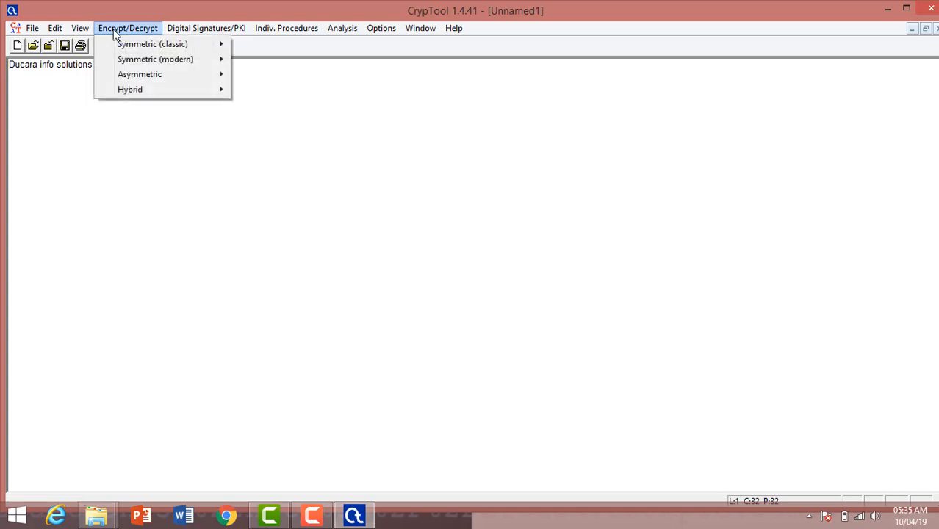
{"action": "mouse_move", "coordinate": [156, 58]}
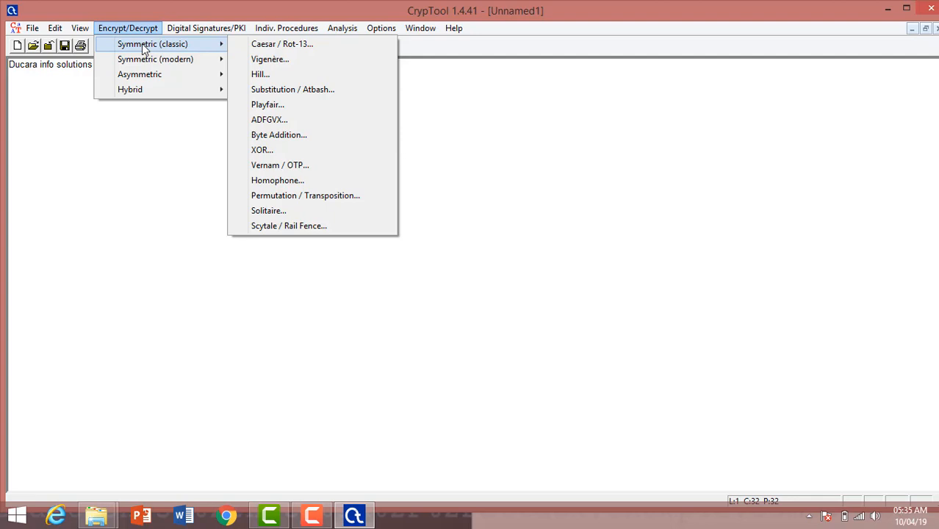
{"action": "mouse_move", "coordinate": [156, 59]}
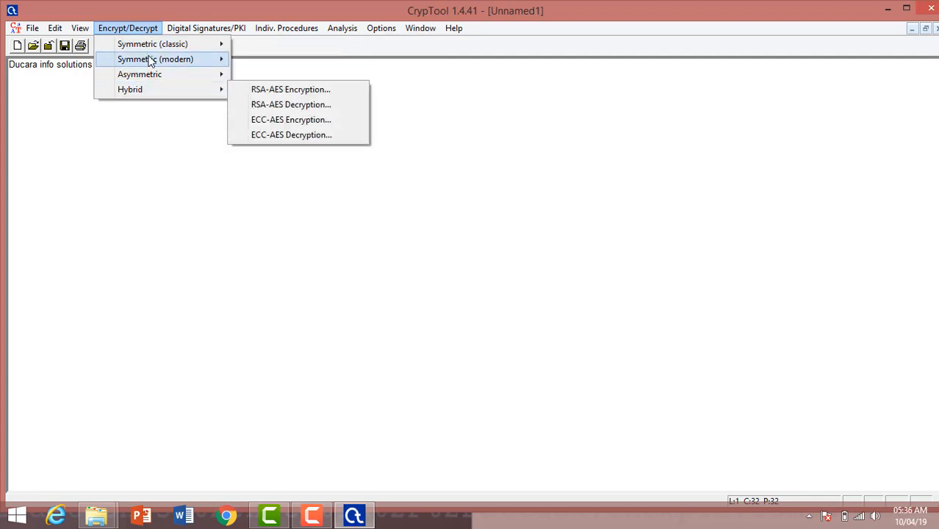
{"action": "mouse_move", "coordinate": [153, 44]}
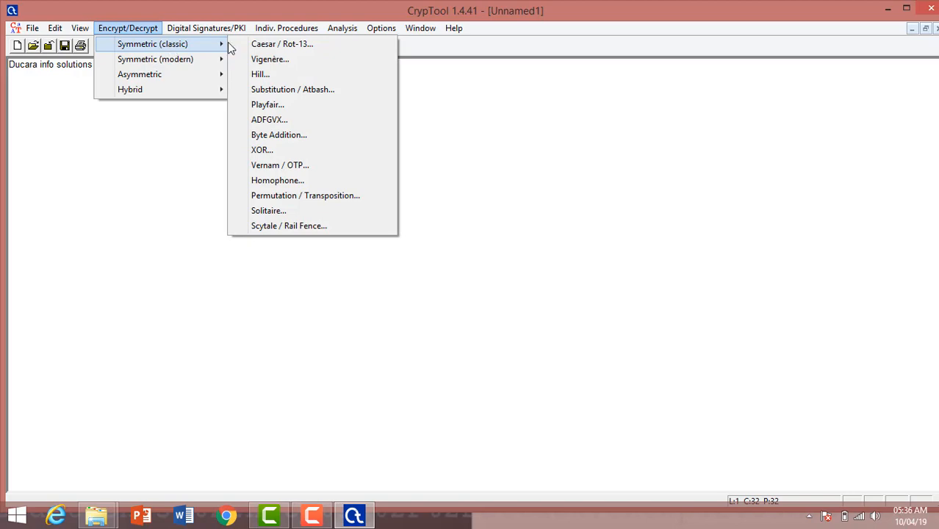
{"action": "mouse_move", "coordinate": [282, 44]}
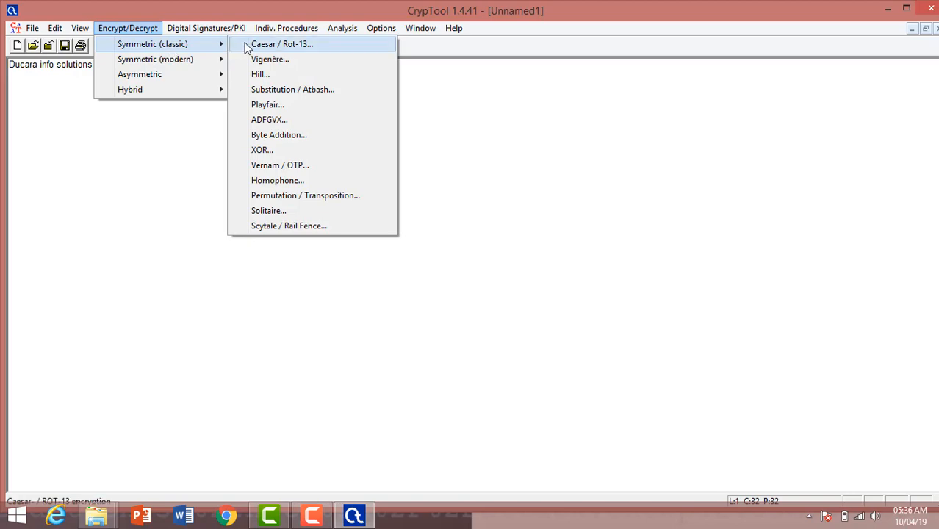
{"action": "left_click", "coordinate": [282, 45]}
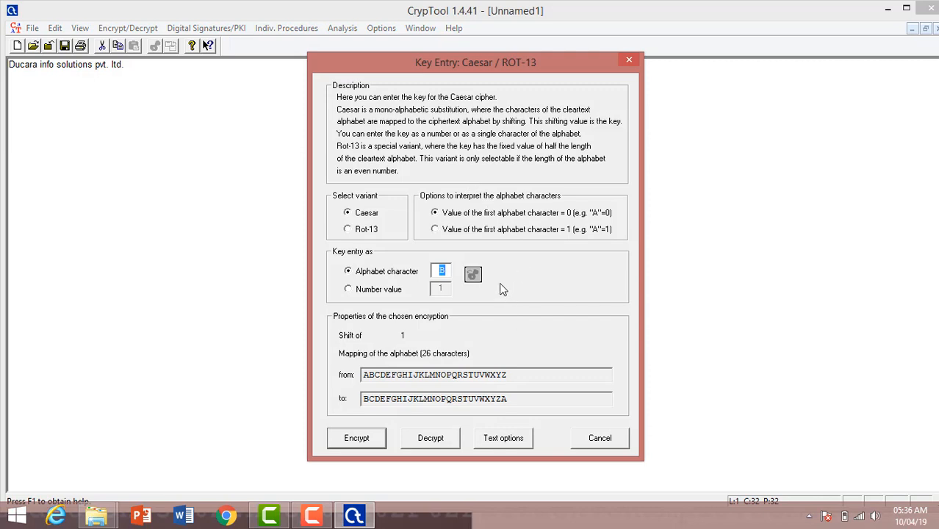
{"action": "mouse_move", "coordinate": [456, 305]}
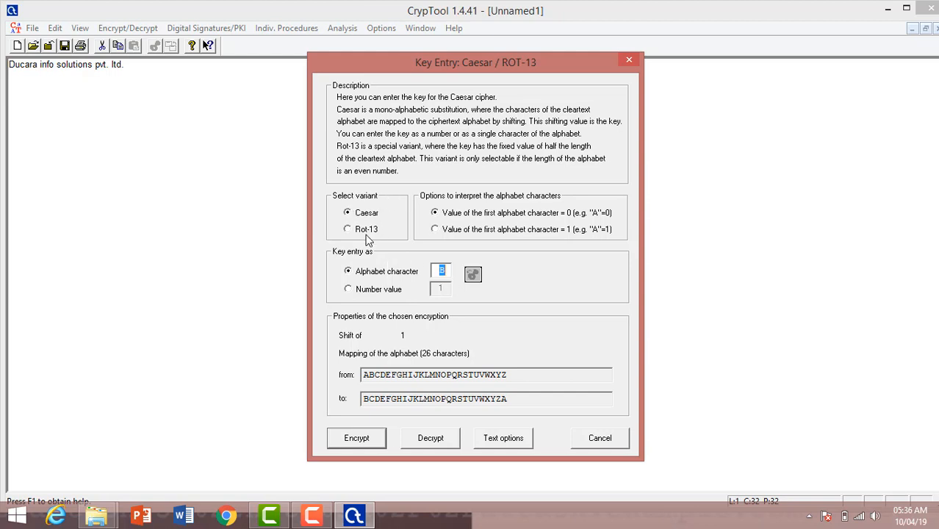
{"action": "mouse_move", "coordinate": [395, 333]}
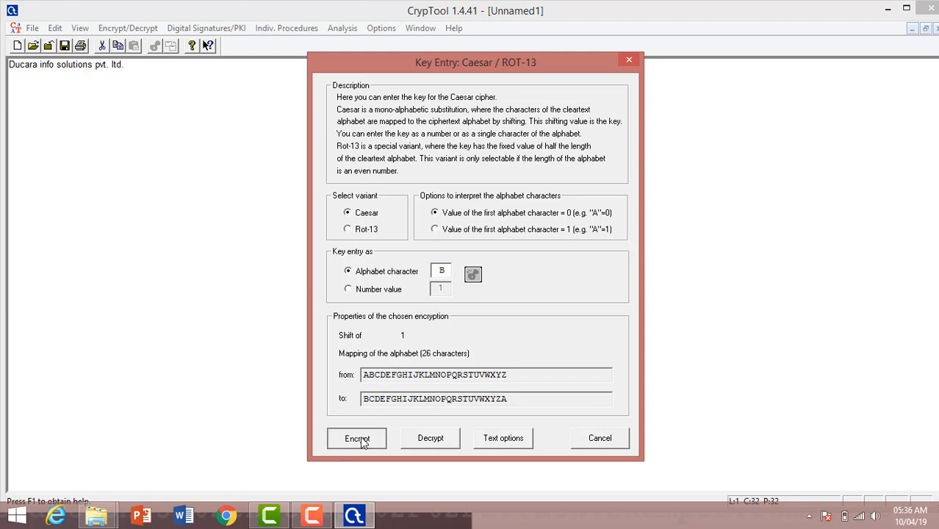
{"action": "left_click", "coordinate": [355, 438]}
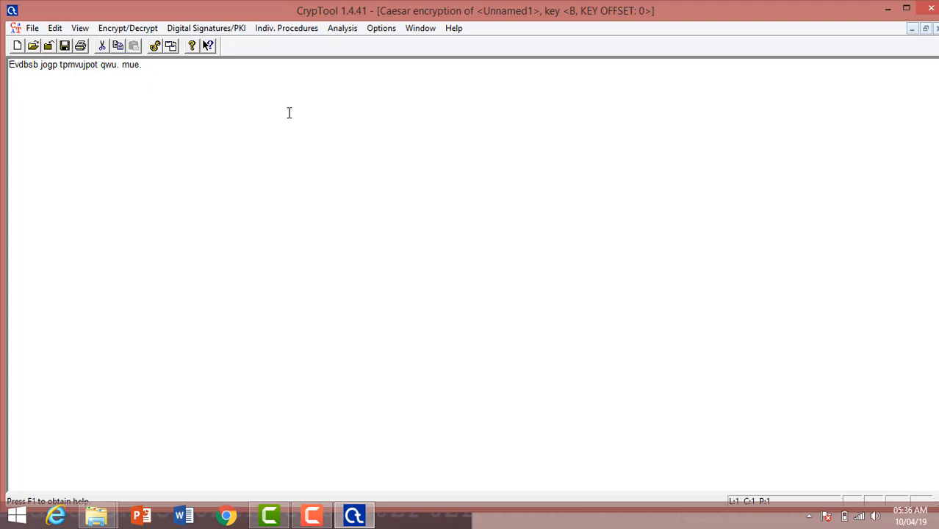
{"action": "mouse_move", "coordinate": [291, 57]}
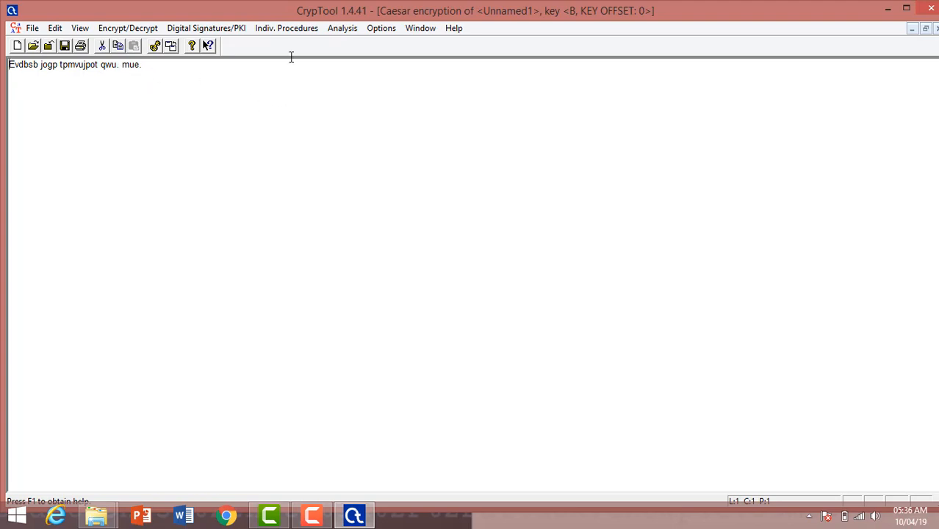
Run Analysis > Symmetric (classic) > Ciphertext-Only > Caesar to show the ASCII histogram.
{"action": "left_click", "coordinate": [341, 28]}
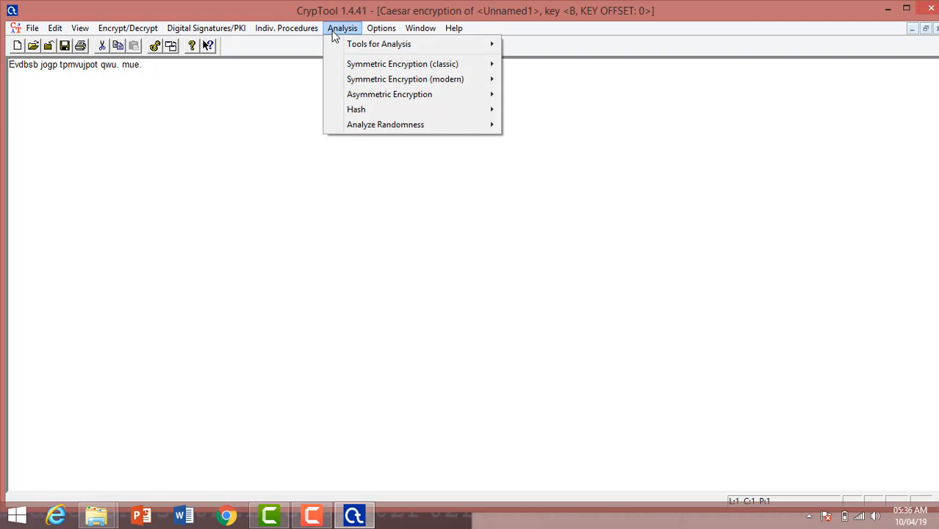
{"action": "mouse_move", "coordinate": [403, 65]}
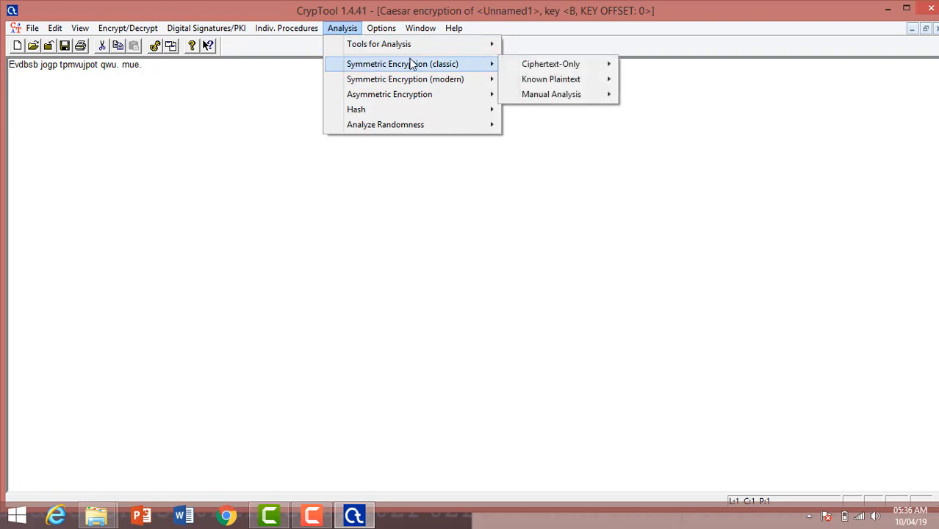
{"action": "mouse_move", "coordinate": [550, 65]}
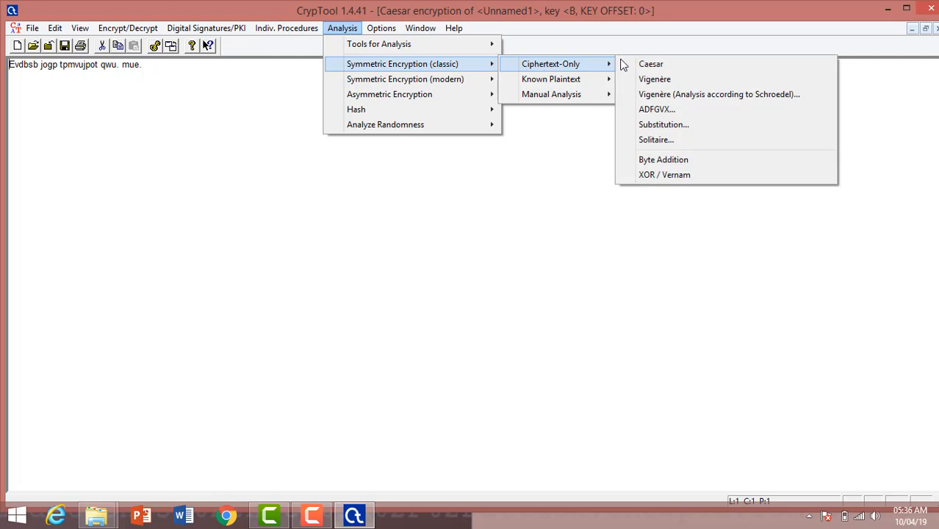
{"action": "left_click", "coordinate": [650, 64]}
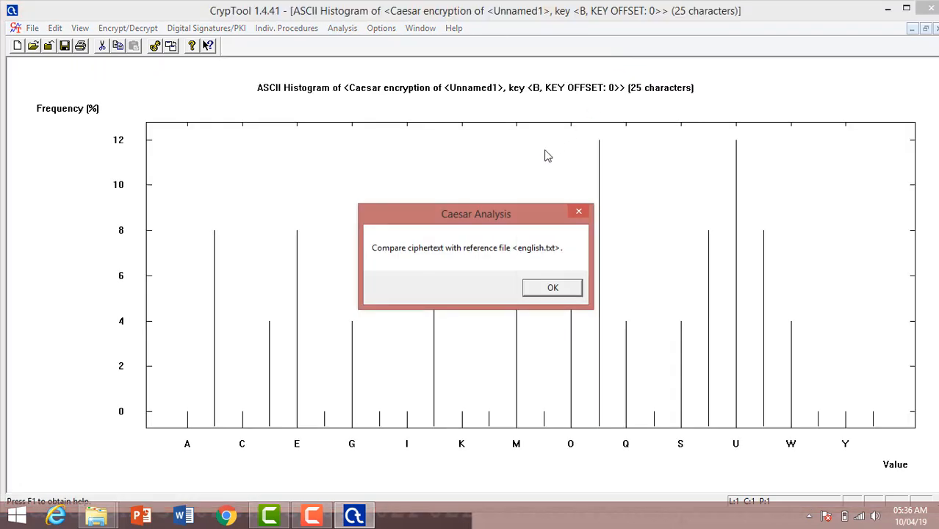
{"action": "mouse_move", "coordinate": [455, 247]}
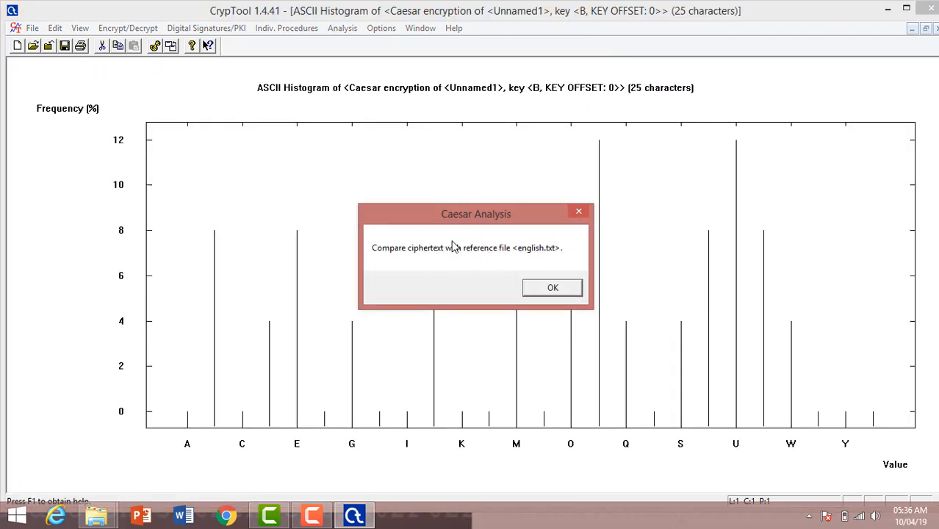
{"action": "mouse_move", "coordinate": [257, 292]}
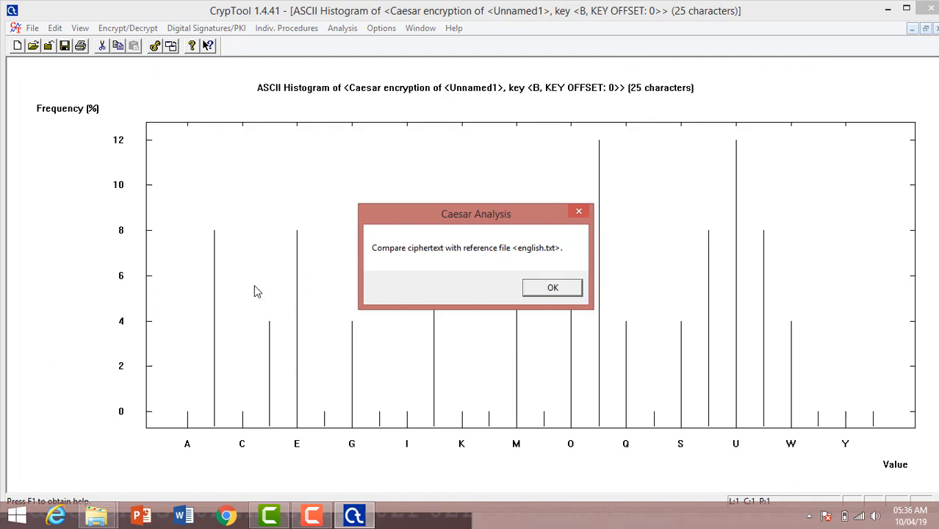
{"action": "mouse_move", "coordinate": [482, 301]}
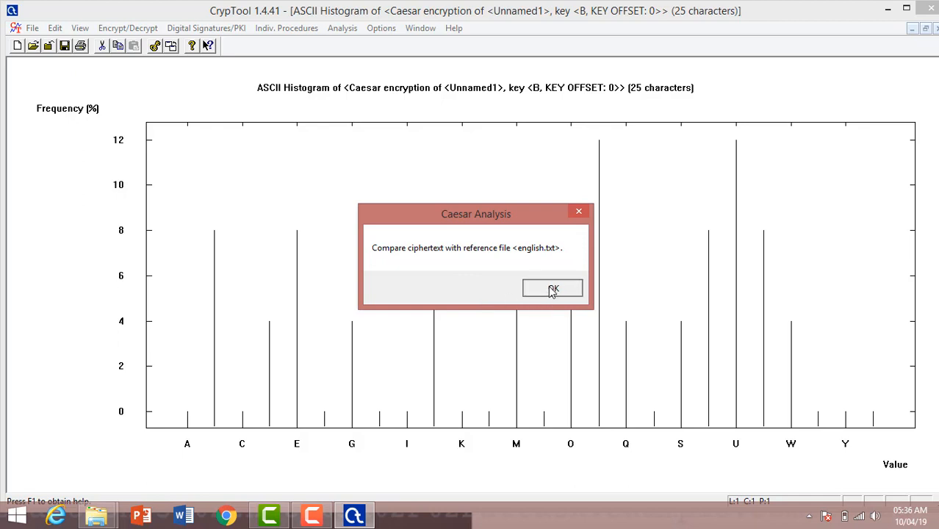
Accept both Caesar Analysis notices and decrypt with the derived key A, recovering the plaintext.
{"action": "left_click", "coordinate": [553, 287]}
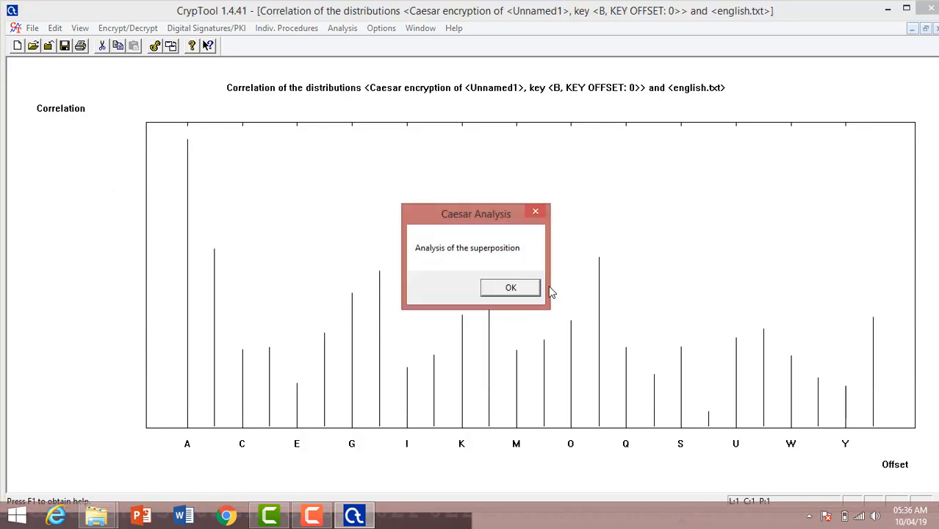
{"action": "left_click", "coordinate": [510, 286]}
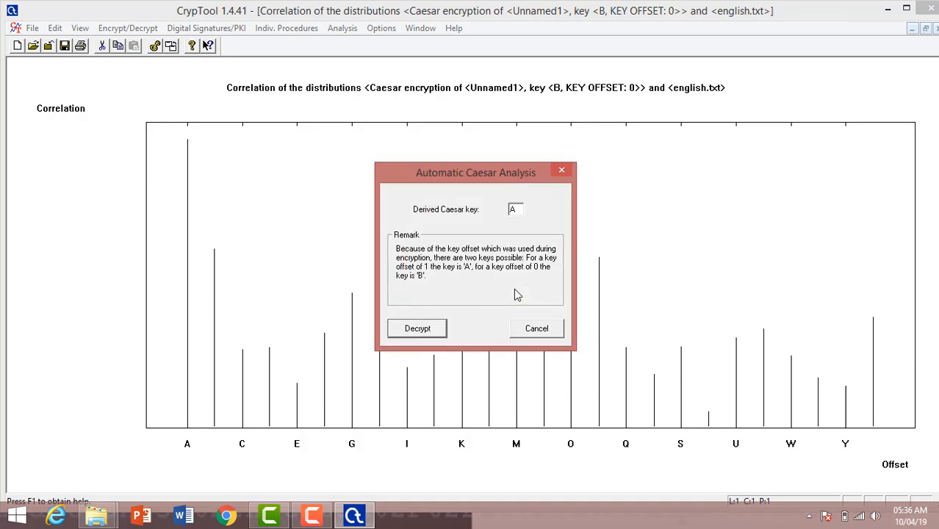
{"action": "mouse_move", "coordinate": [431, 287]}
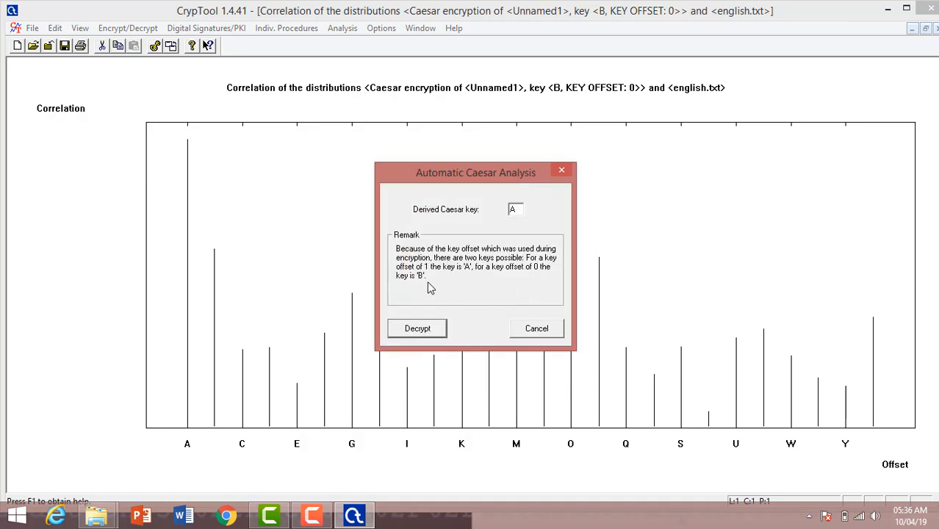
{"action": "mouse_move", "coordinate": [507, 275]}
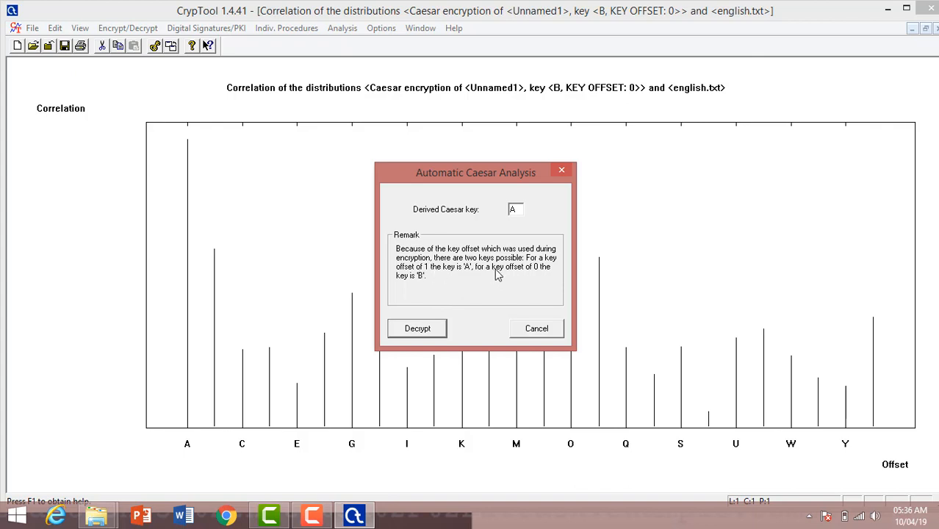
{"action": "mouse_move", "coordinate": [433, 272]}
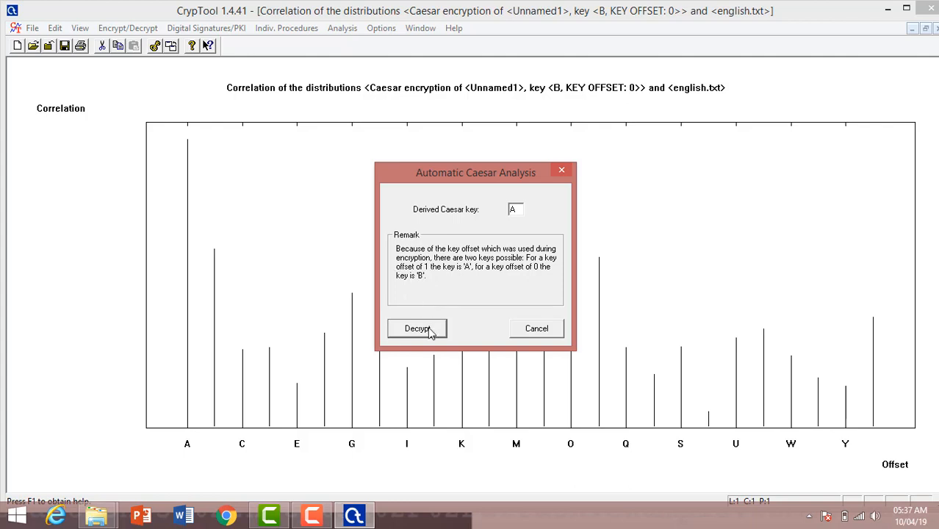
{"action": "left_click", "coordinate": [418, 329]}
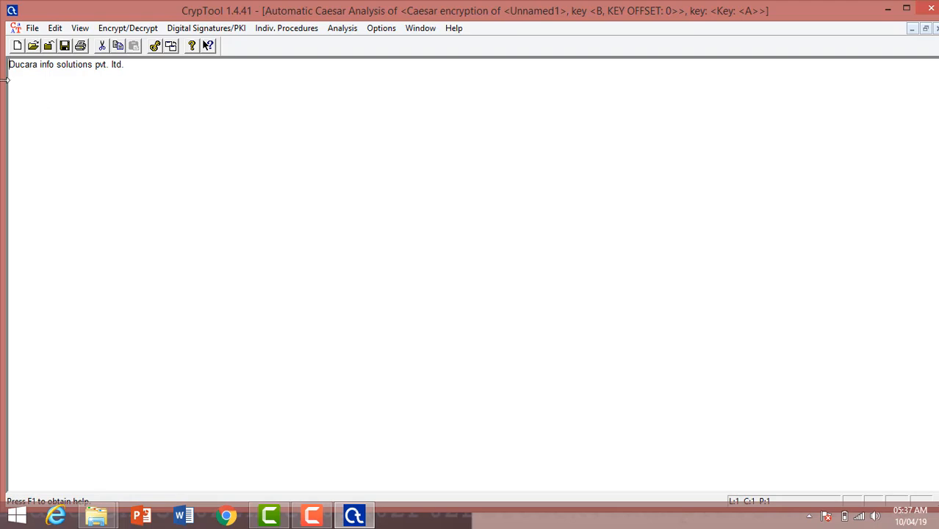
{"action": "left_click_drag", "start_coordinate": [62, 65], "coordinate": [122, 65]}
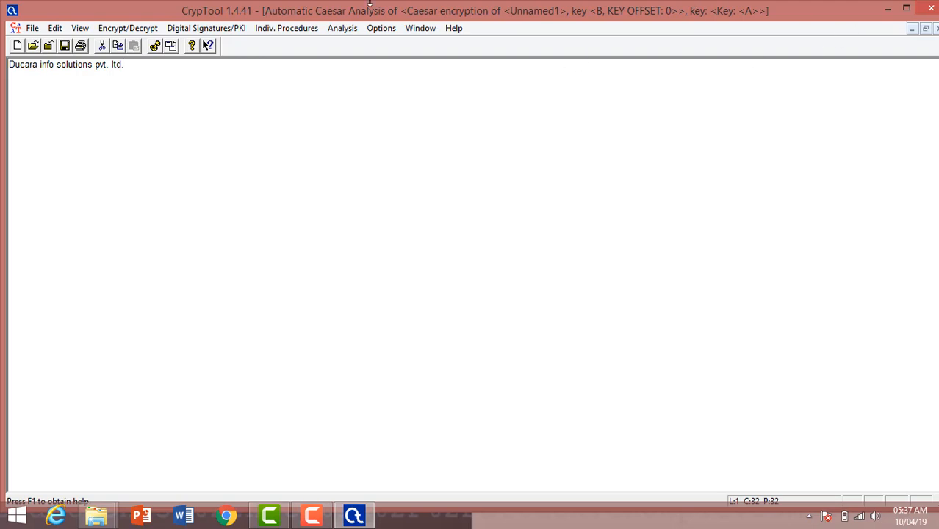
{"action": "left_click", "coordinate": [126, 28]}
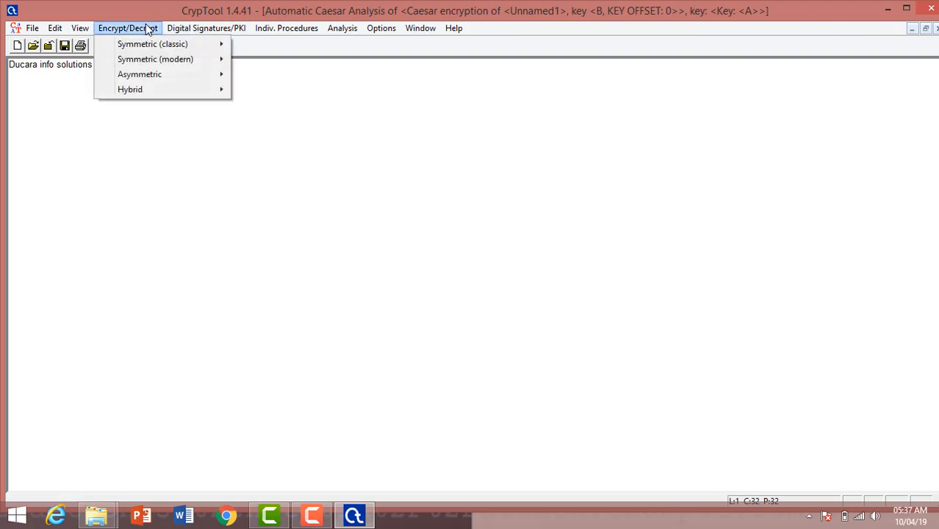
{"action": "mouse_move", "coordinate": [139, 74]}
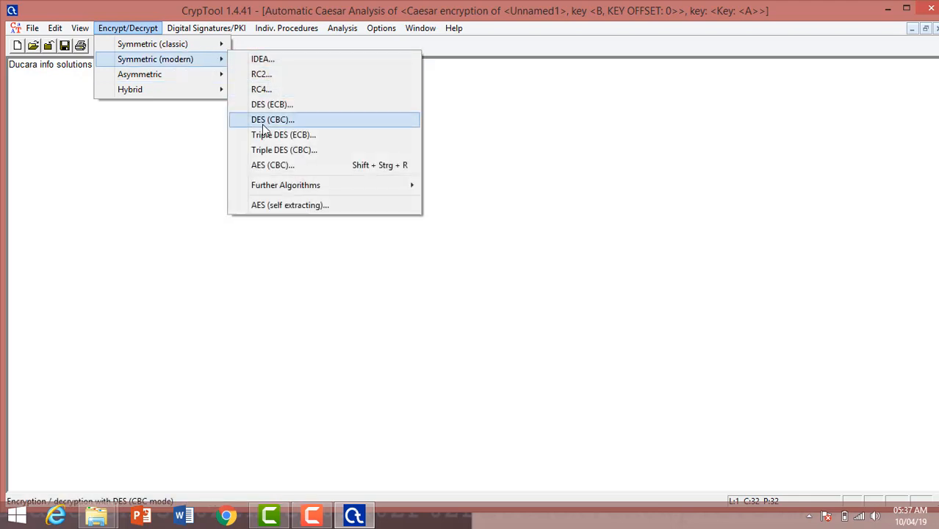
{"action": "mouse_move", "coordinate": [287, 164]}
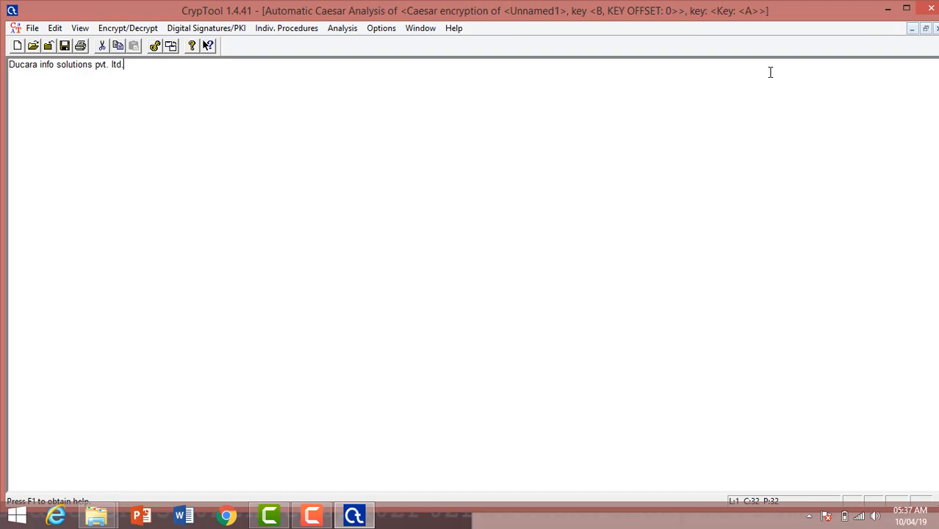
{"action": "mouse_move", "coordinate": [844, 25]}
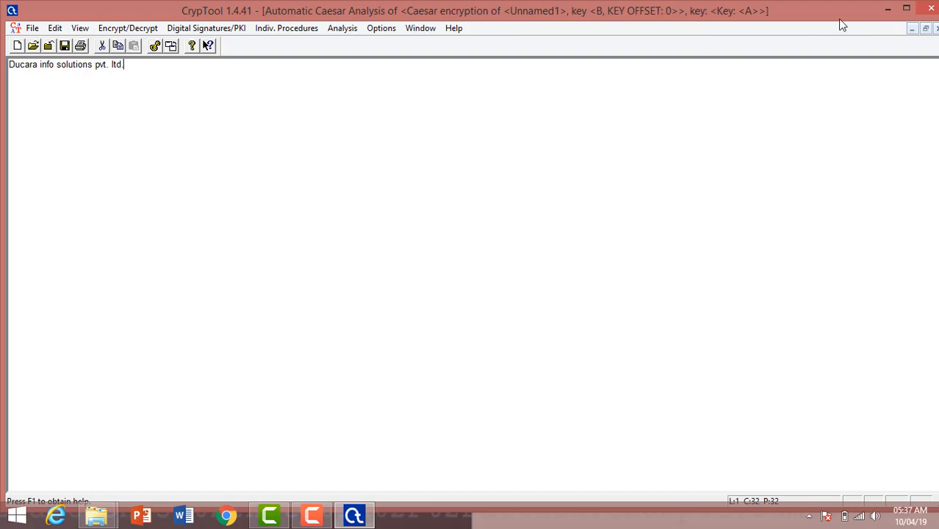